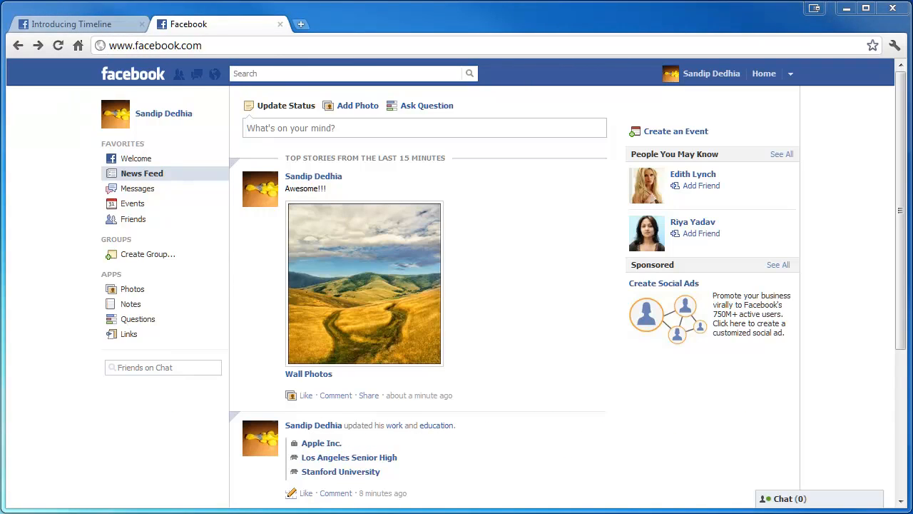
mouse_move(289, 143)
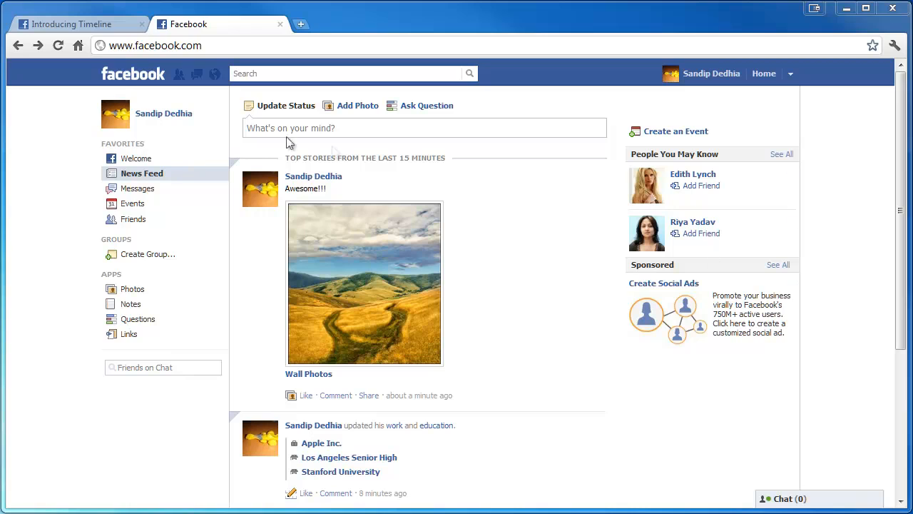
Step: Search Facebook for the Developer app and open it from the suggestions
text(del)
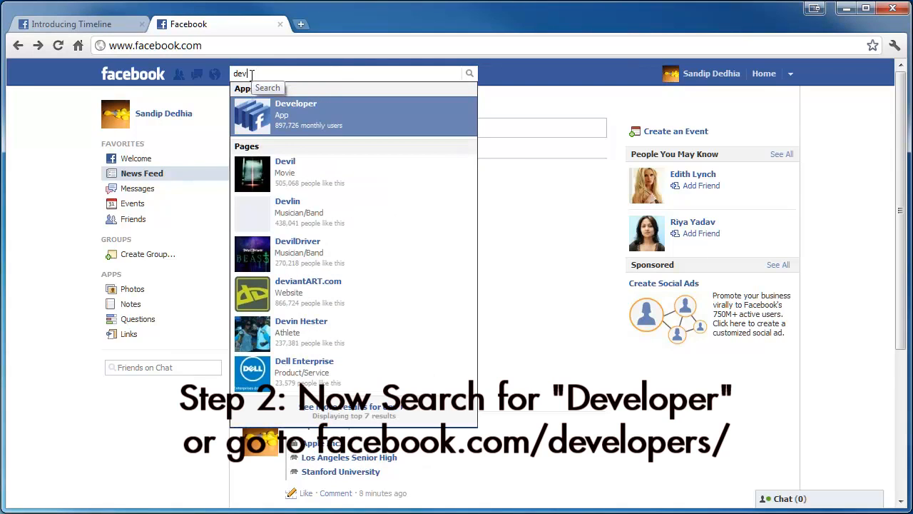
click(296, 114)
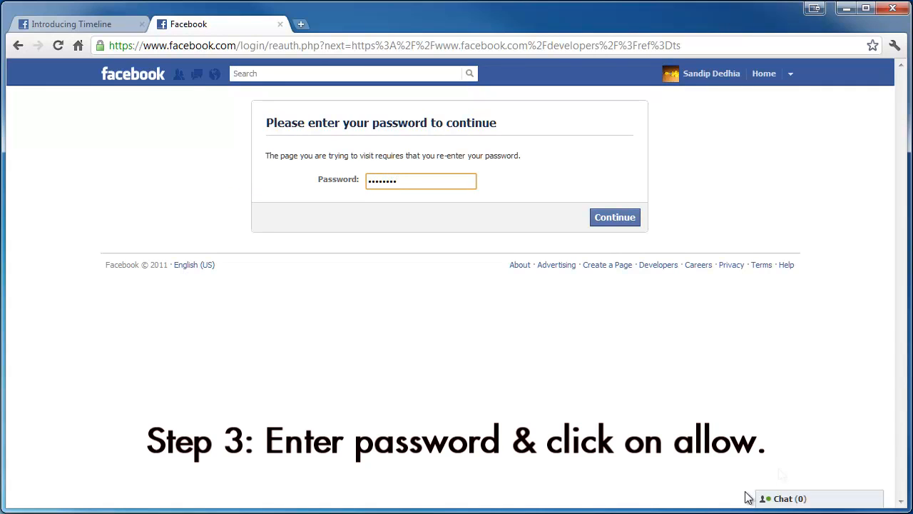
Step: Submit the password and allow the Developer app's basic-information permission request
click(614, 217)
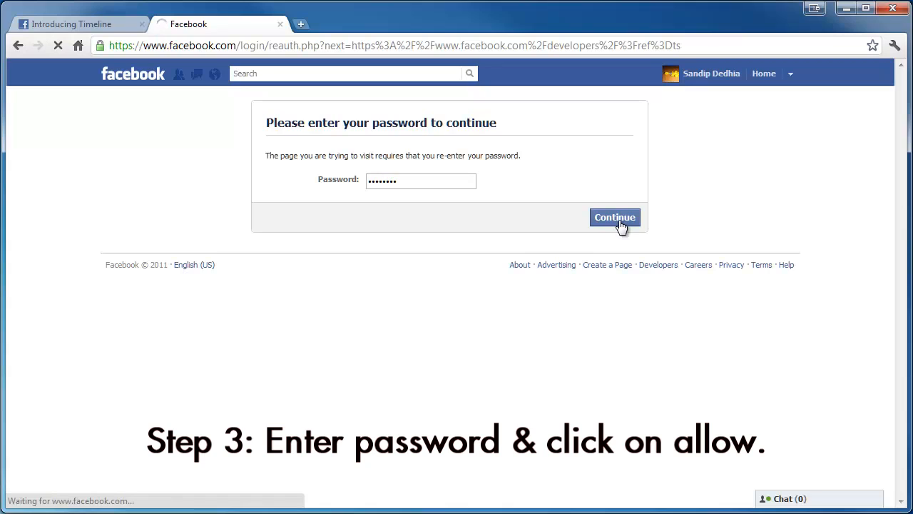
click(615, 217)
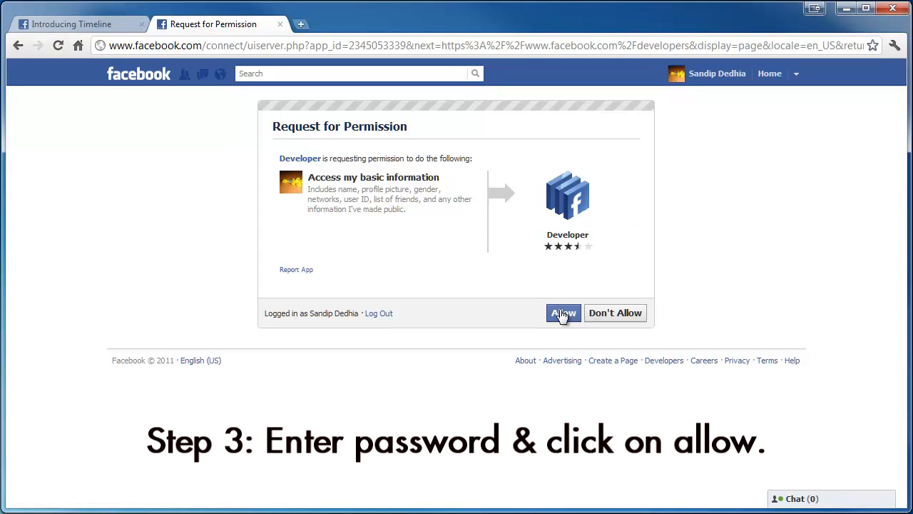
click(563, 313)
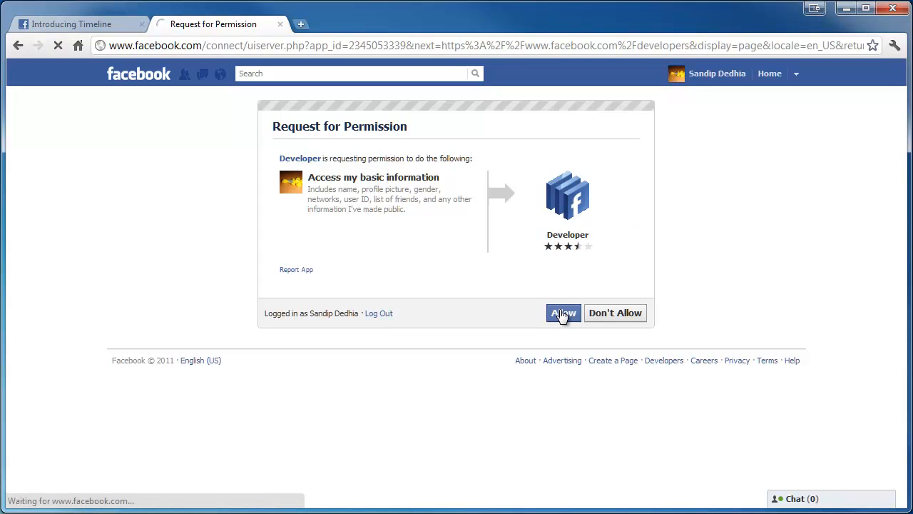
click(563, 312)
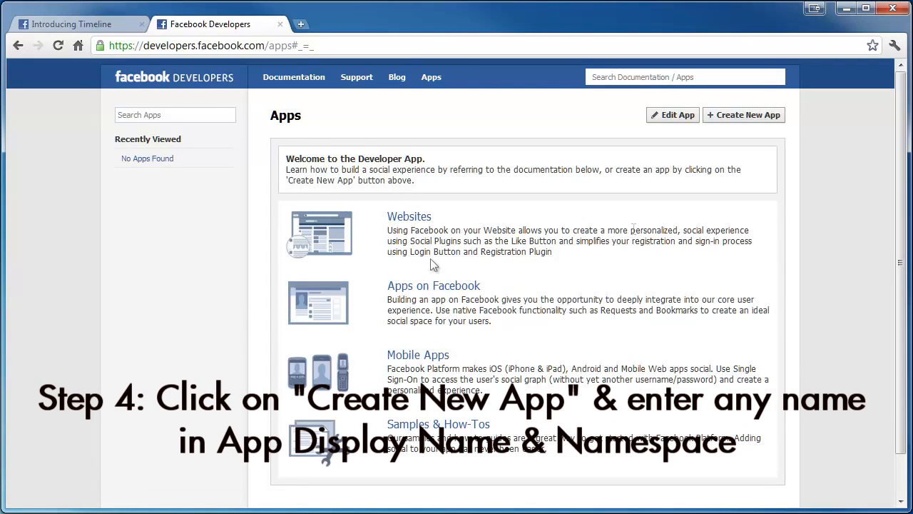
mouse_move(754, 127)
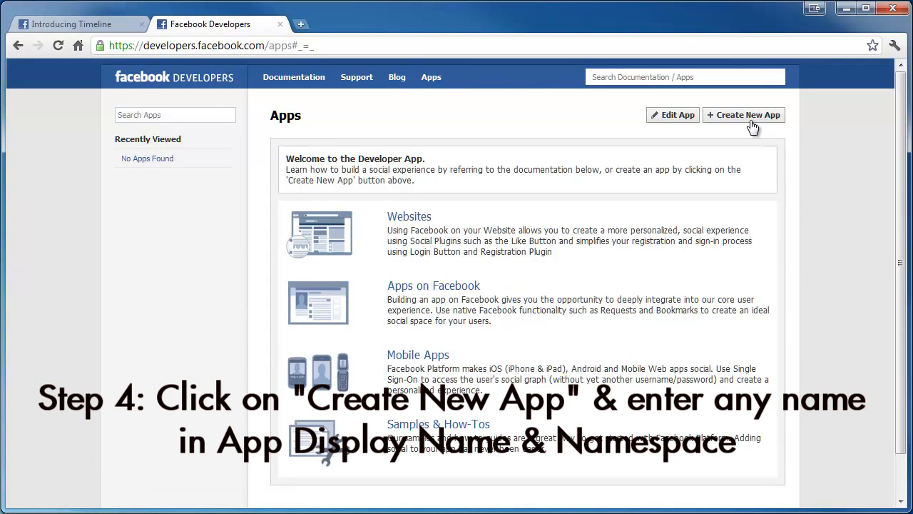
Step: Create a new app named testtimelinedemo, same namespace, accepting the Platform Privacy Policy
click(743, 115)
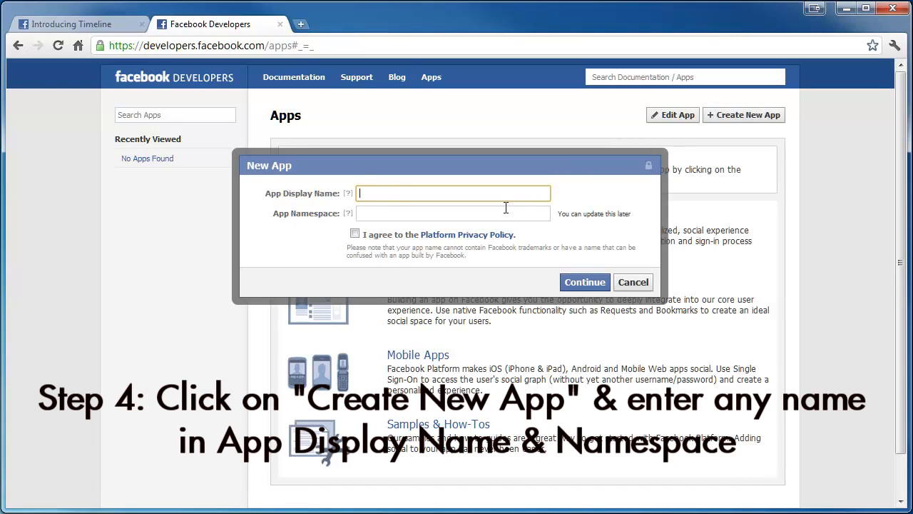
text(testtimelinedemo)
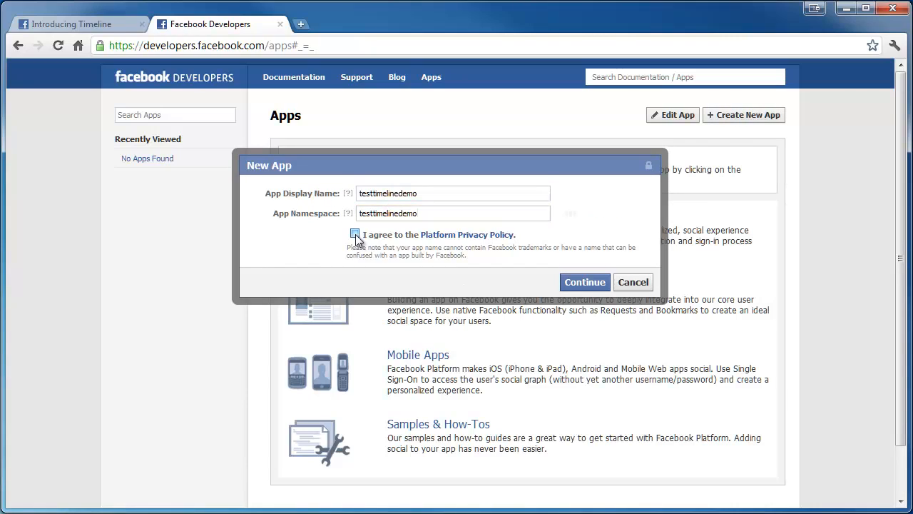
click(585, 282)
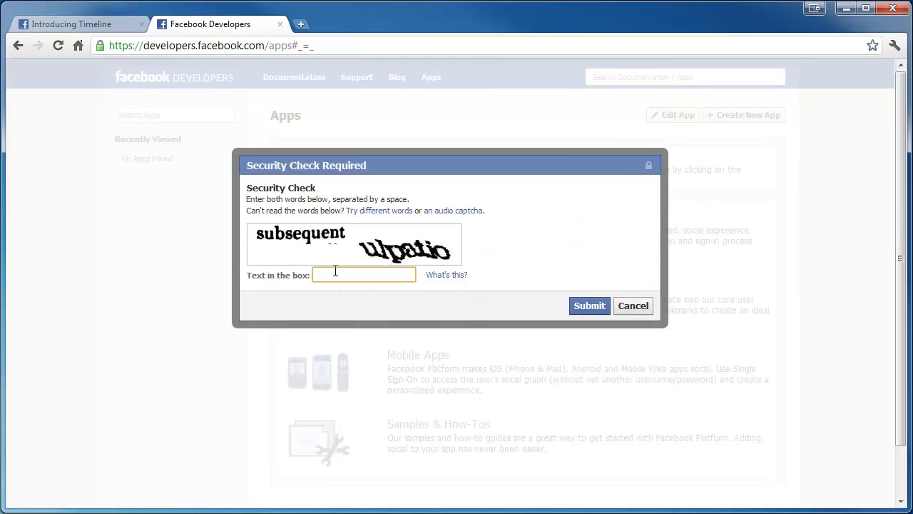
Step: Enter the two captcha words and submit the security check
text(subsequent ulpatio)
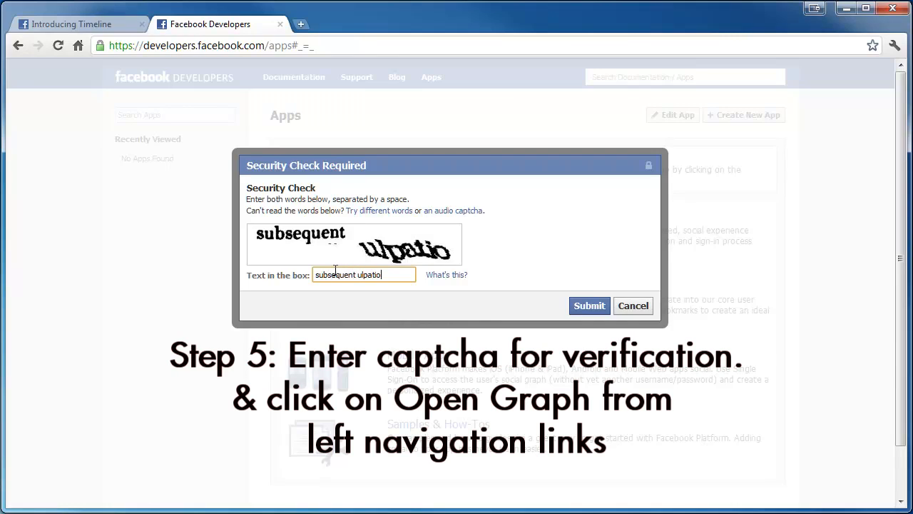
click(589, 305)
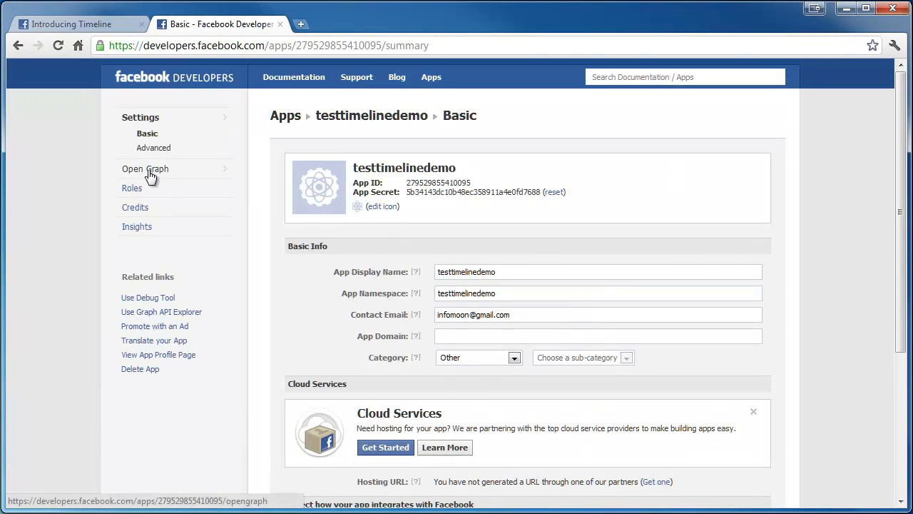
mouse_move(139, 169)
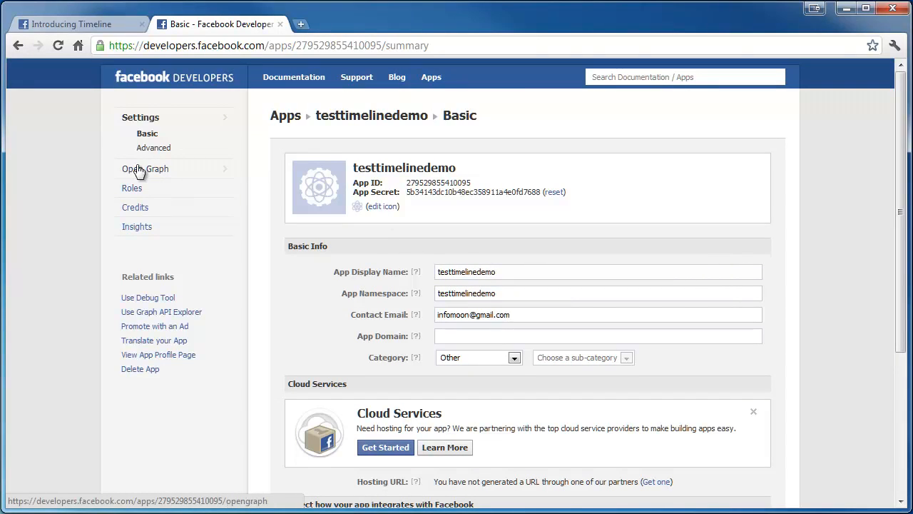
Step: Start the app's Open Graph setup with action 'read' and object type 'book'
click(145, 168)
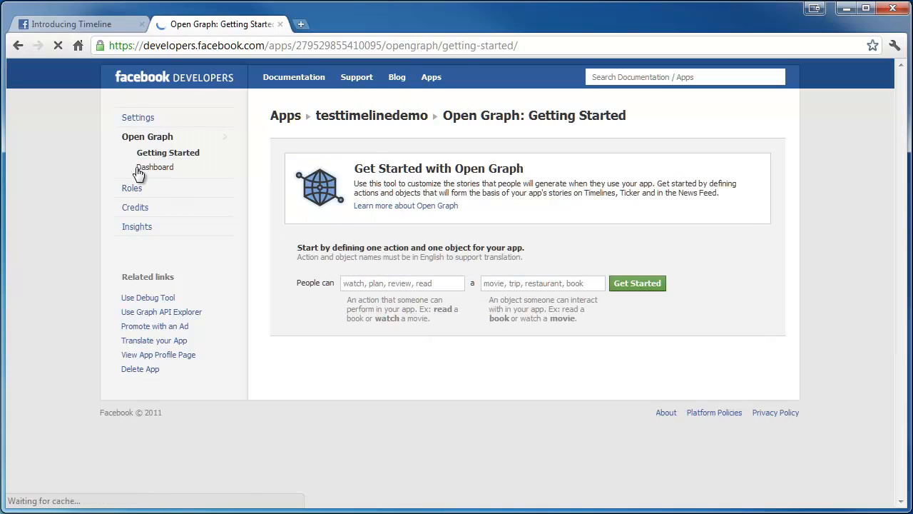
click(401, 282)
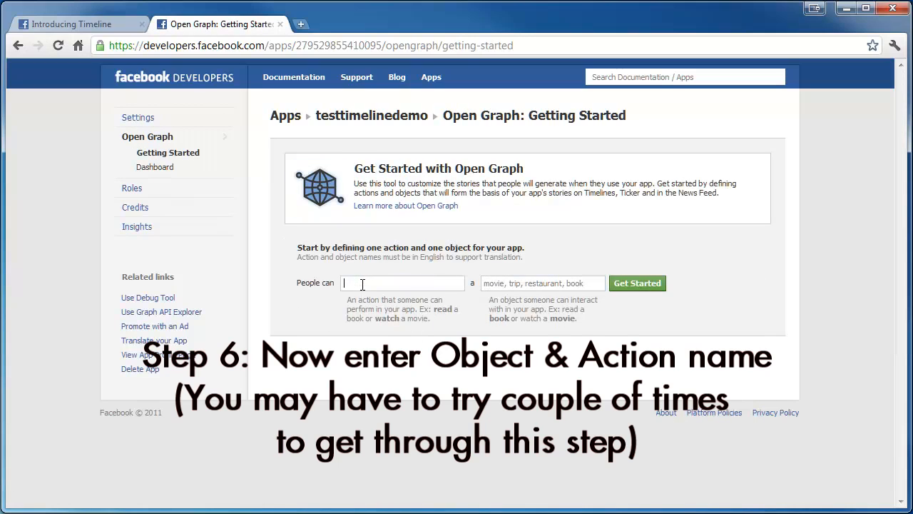
mouse_move(385, 348)
text(read)
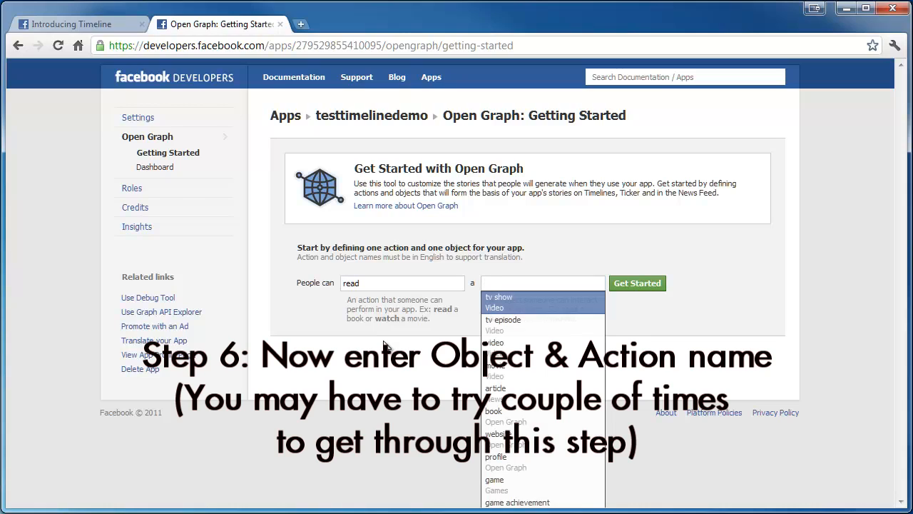
click(493, 410)
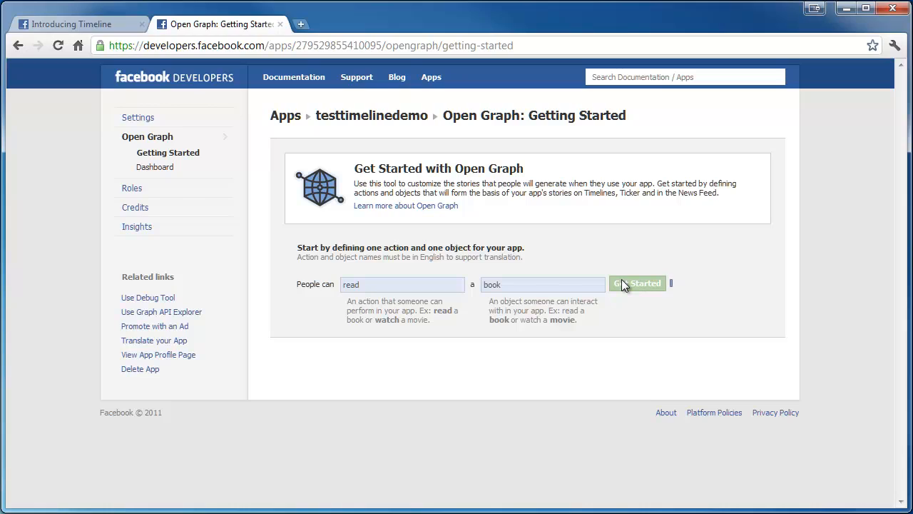
click(637, 283)
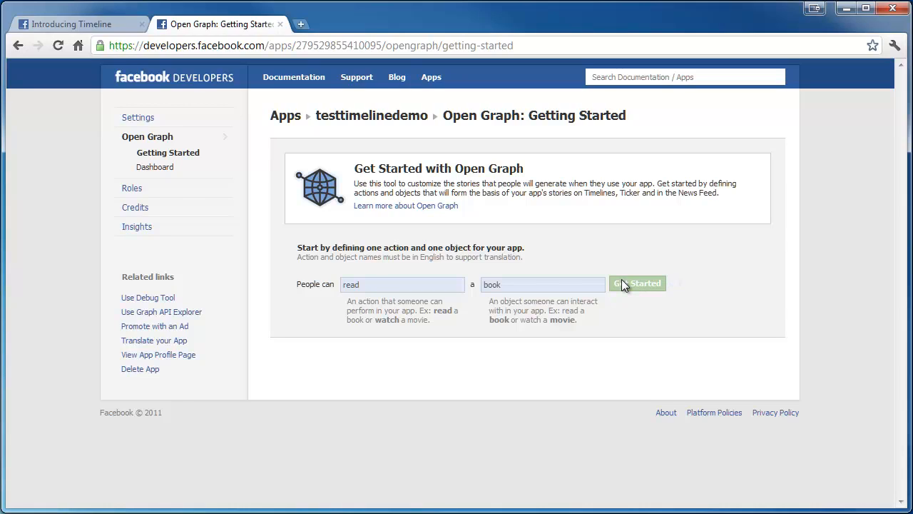
click(637, 283)
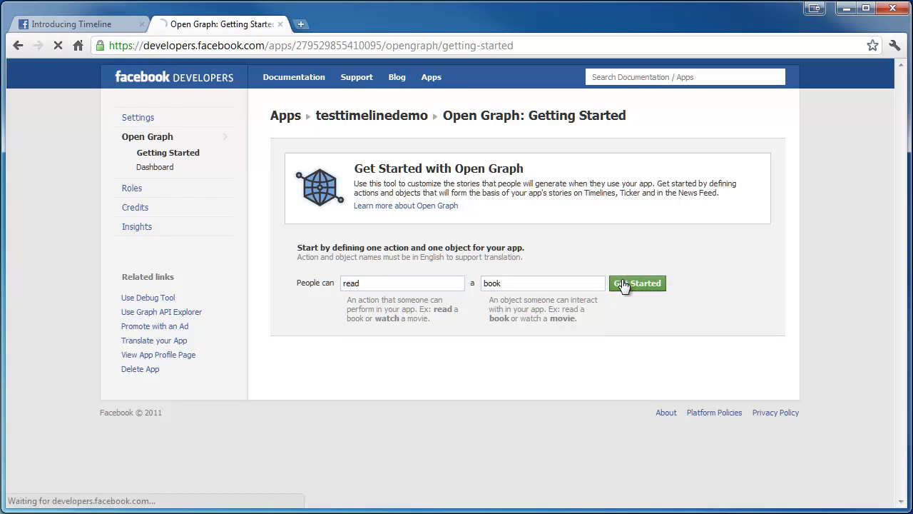
click(637, 283)
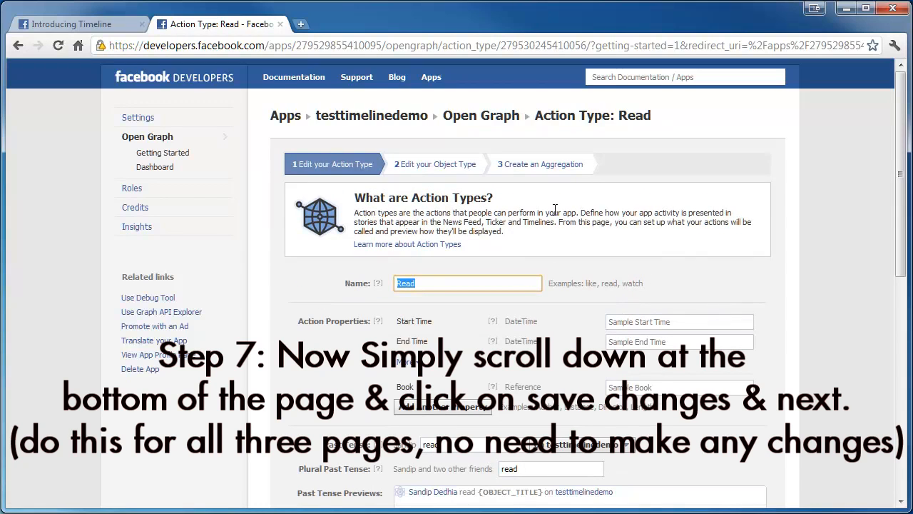
Step: Save the Read action type settings and continue
scroll(down, 3)
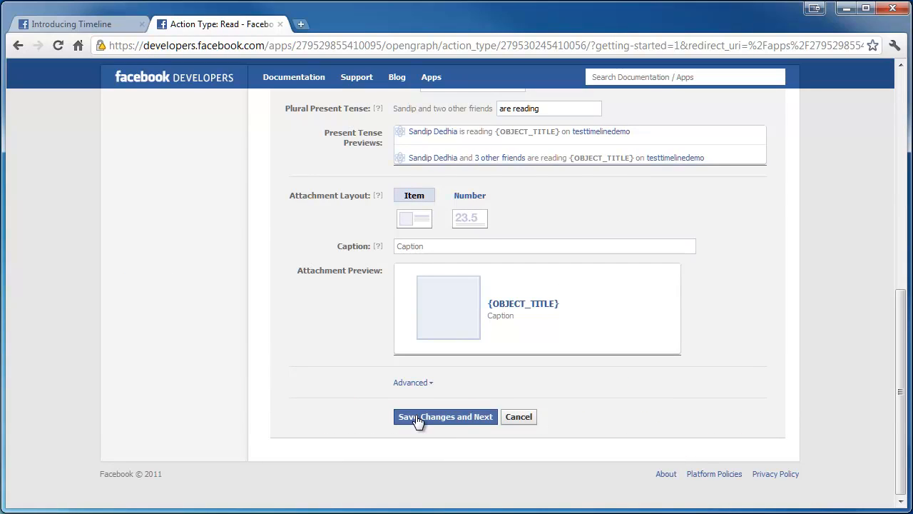
click(445, 416)
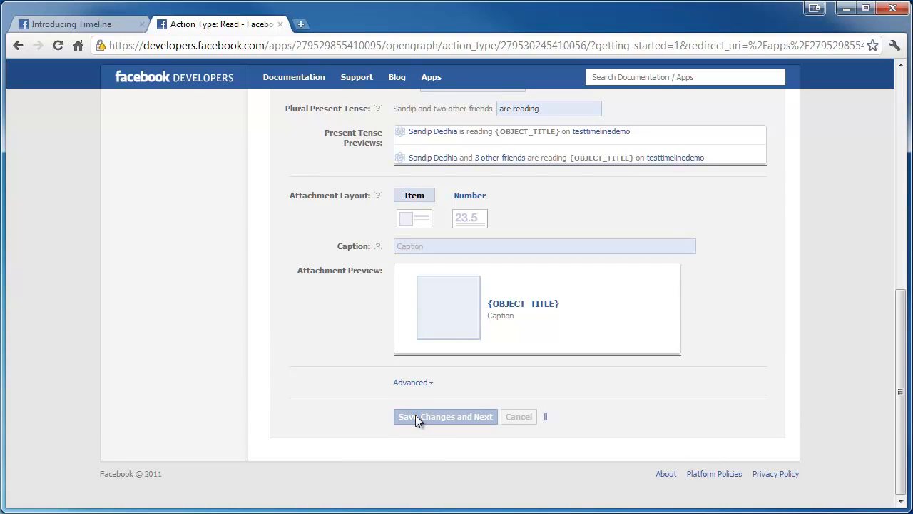
click(445, 416)
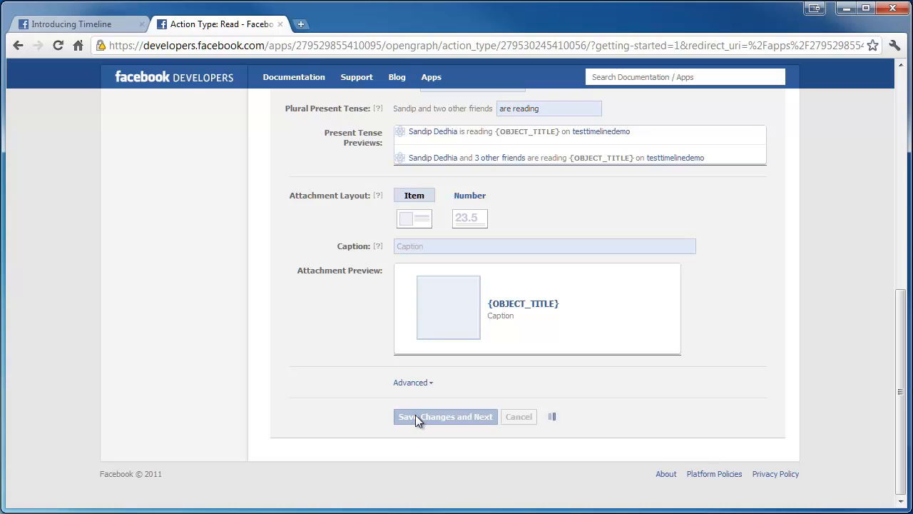
click(444, 416)
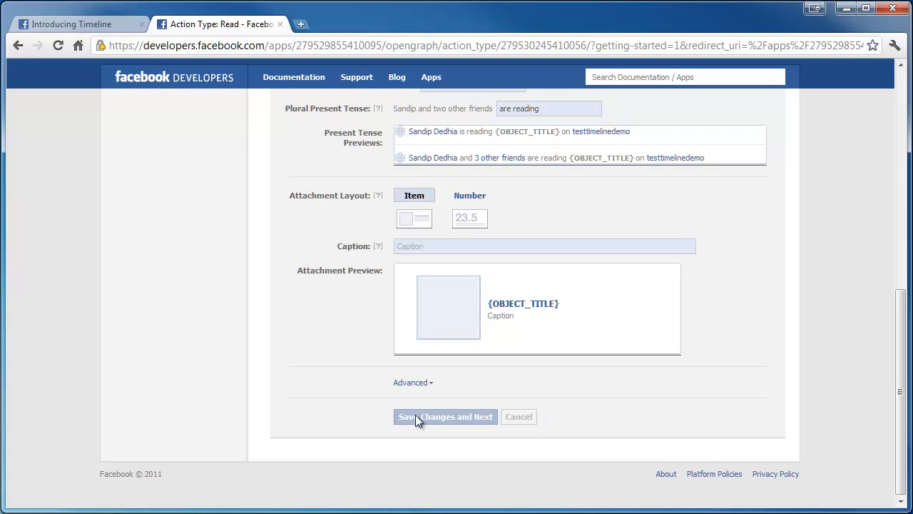
click(446, 417)
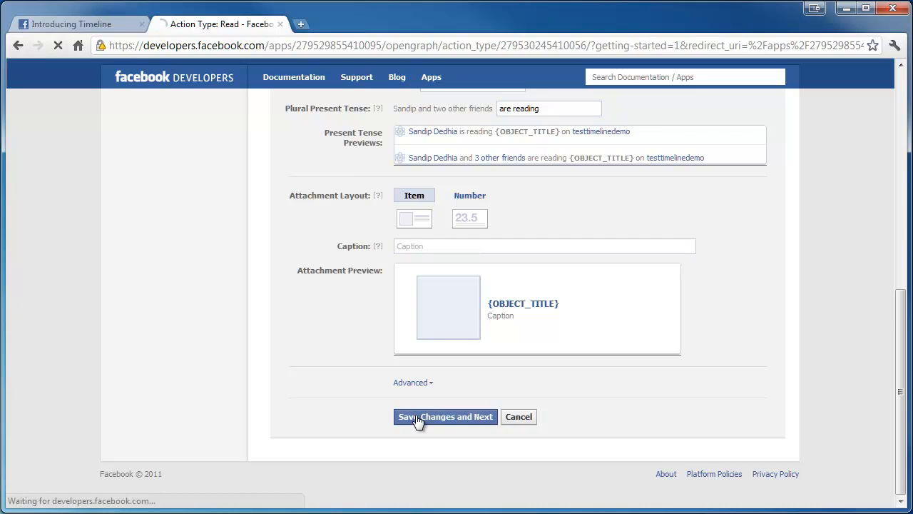
click(445, 416)
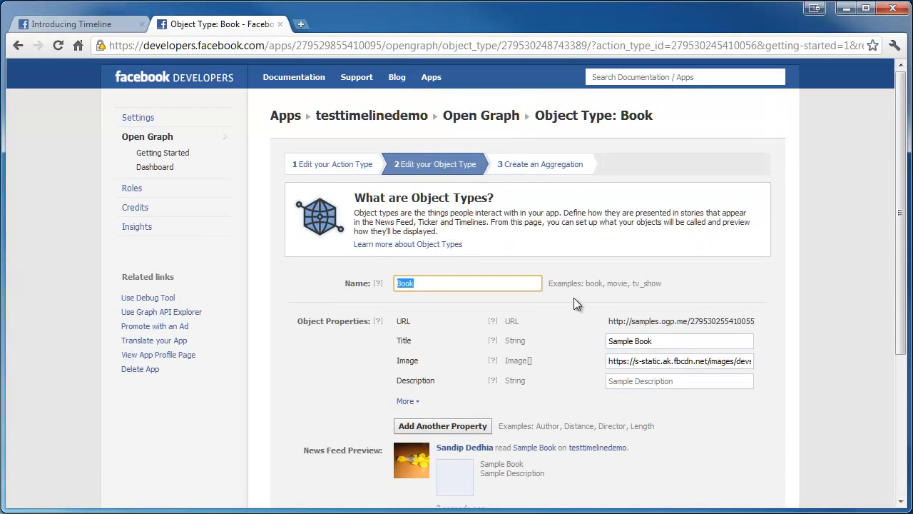
Step: Save the Book object and Read aggregation, then go to facebook.com
scroll(down, 3)
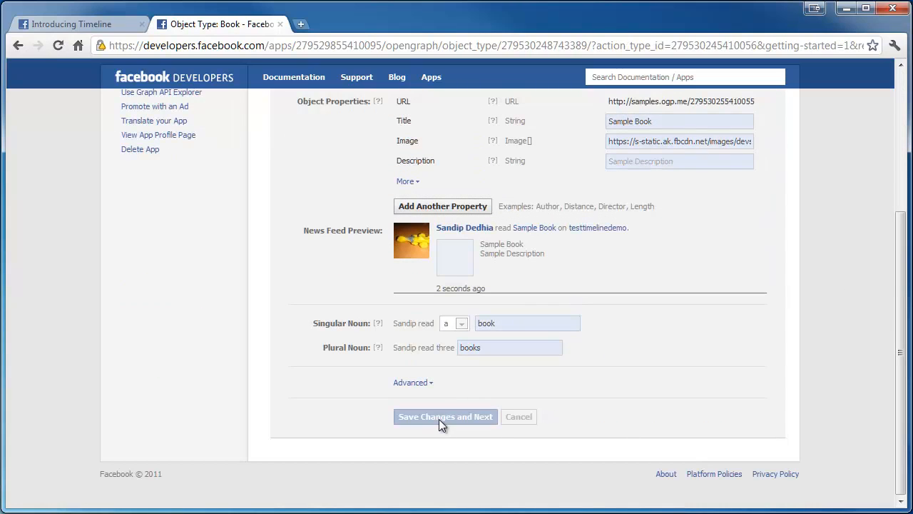
click(445, 416)
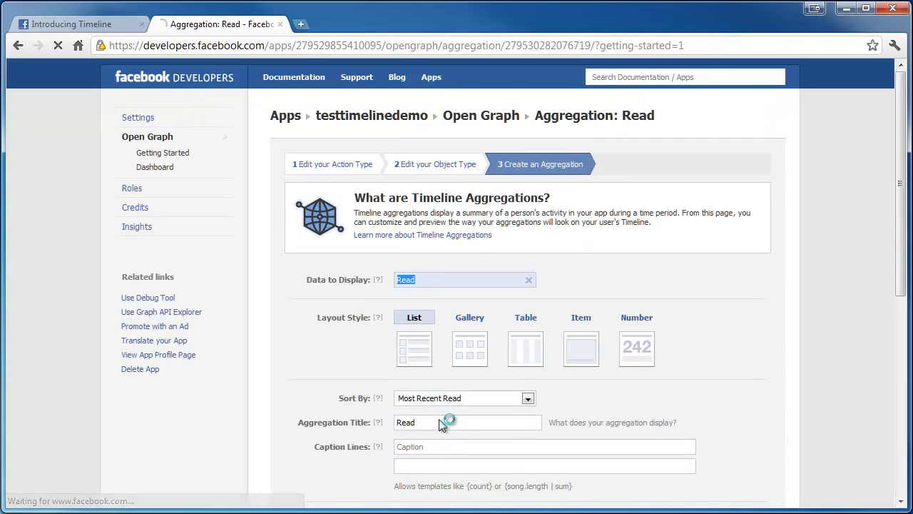
scroll(down, 3)
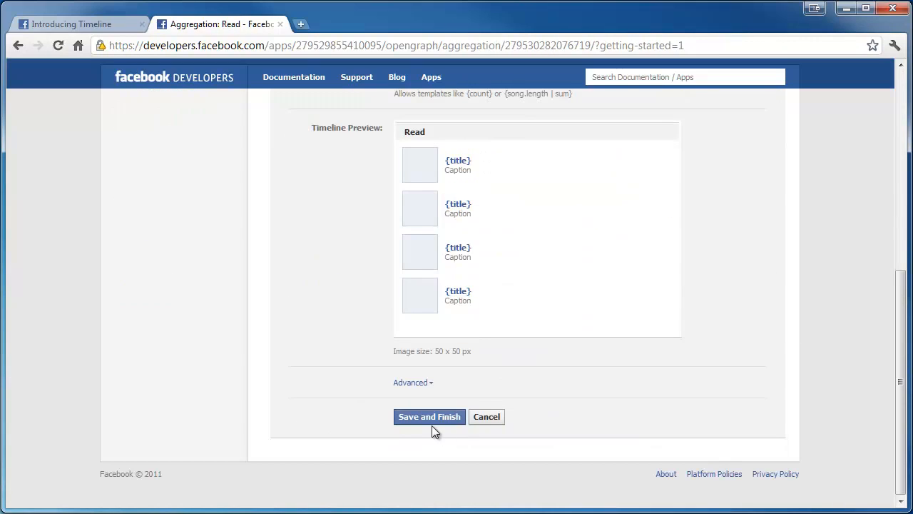
click(429, 417)
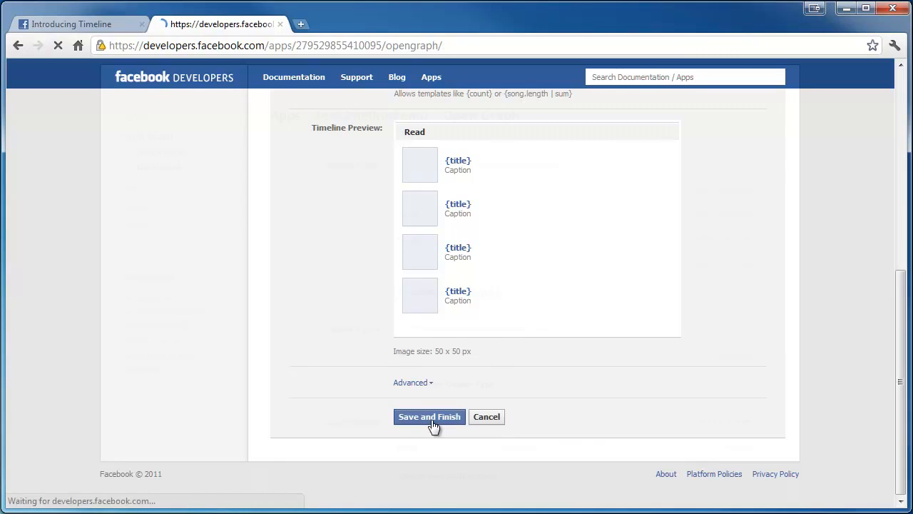
click(429, 416)
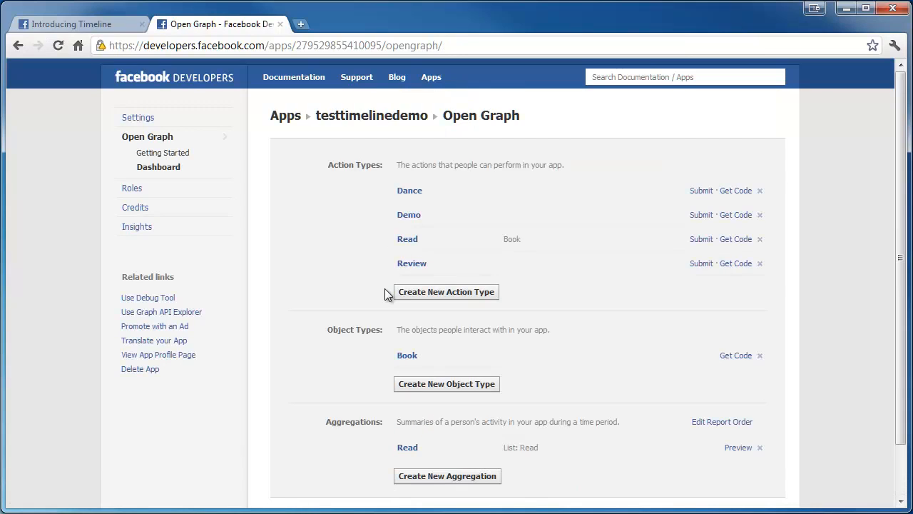
click(274, 45)
text(facebook)
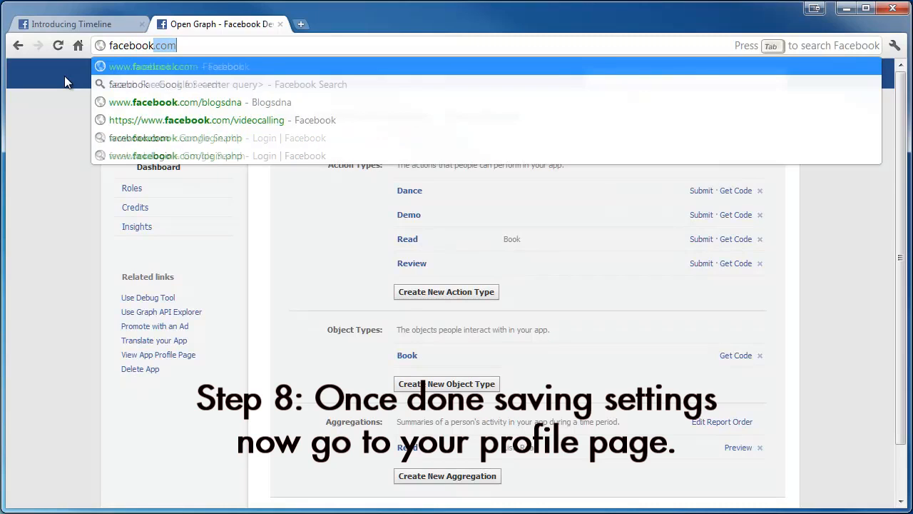
click(152, 67)
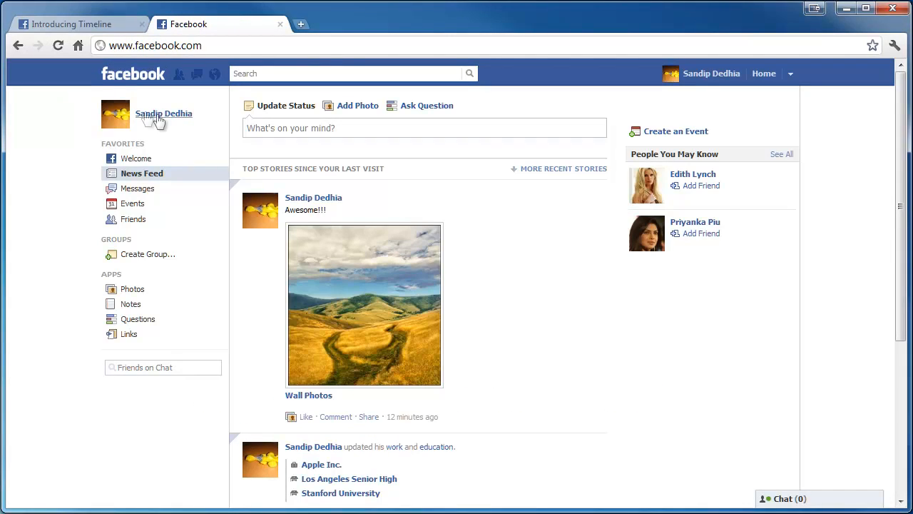
Step: Open your profile and activate the new Timeline layout
click(163, 114)
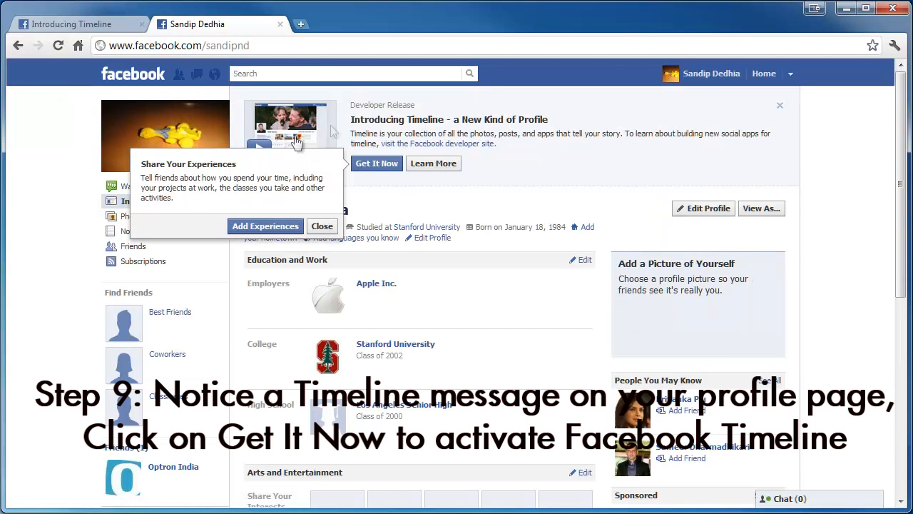
mouse_move(644, 156)
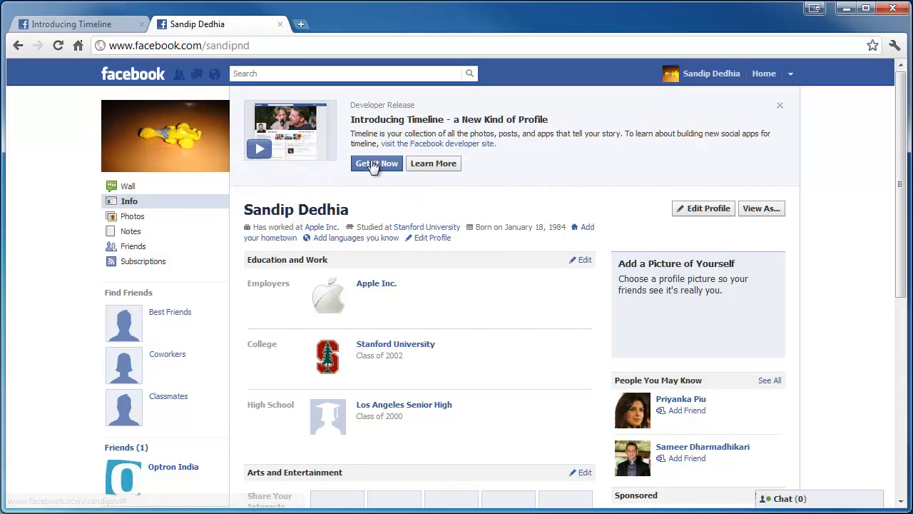
mouse_move(383, 173)
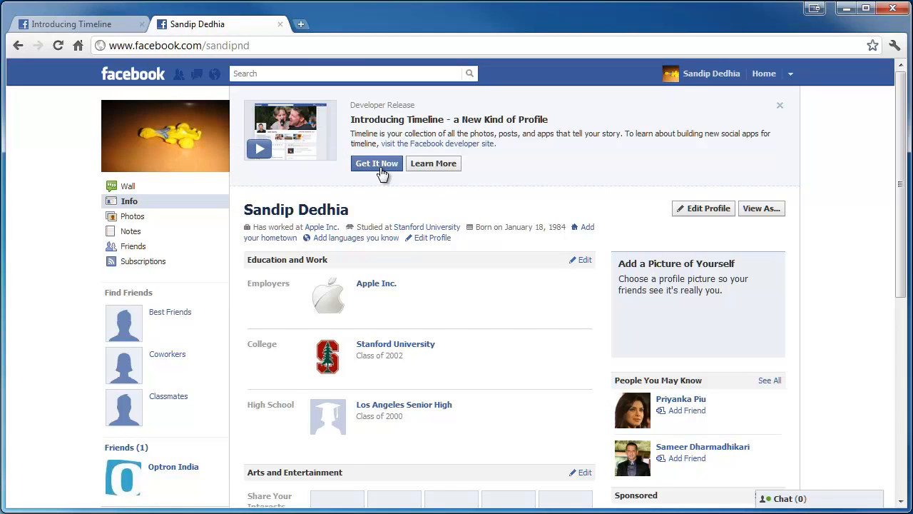
click(377, 163)
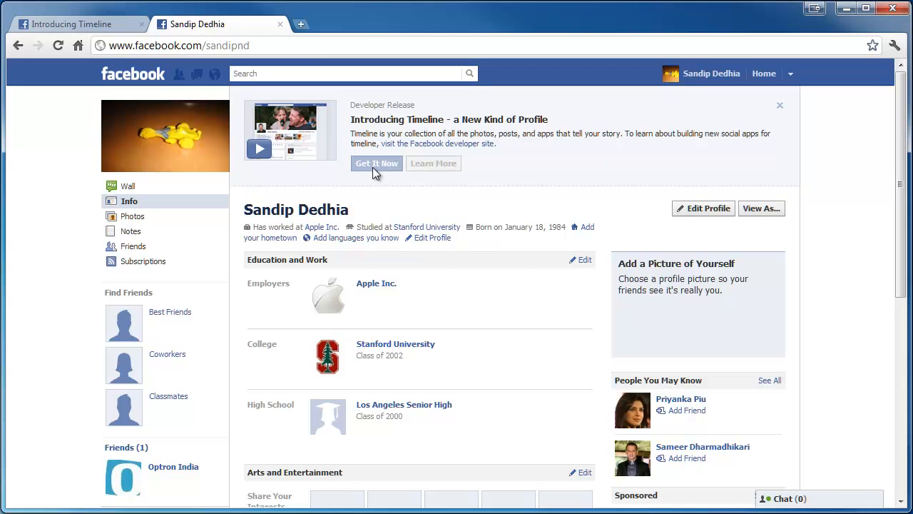
click(377, 162)
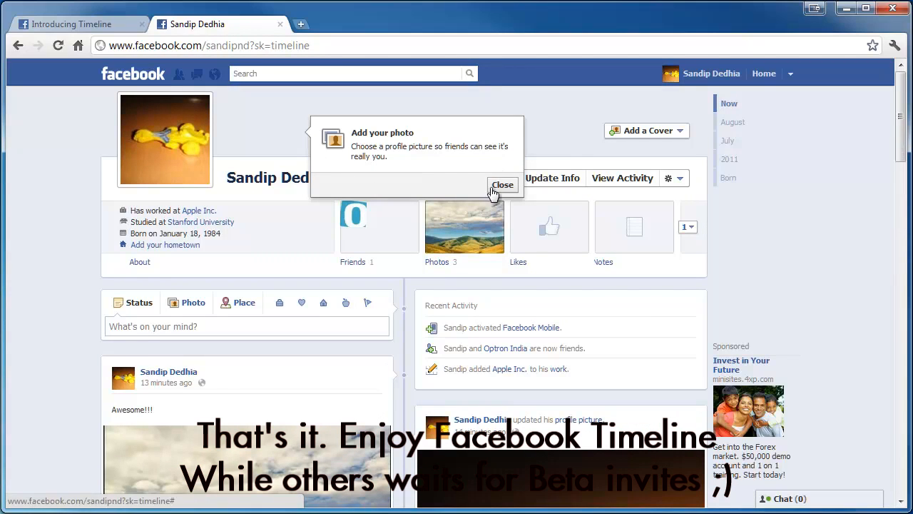
Step: Dismiss the profile photo tip and jump the Timeline to August
click(502, 184)
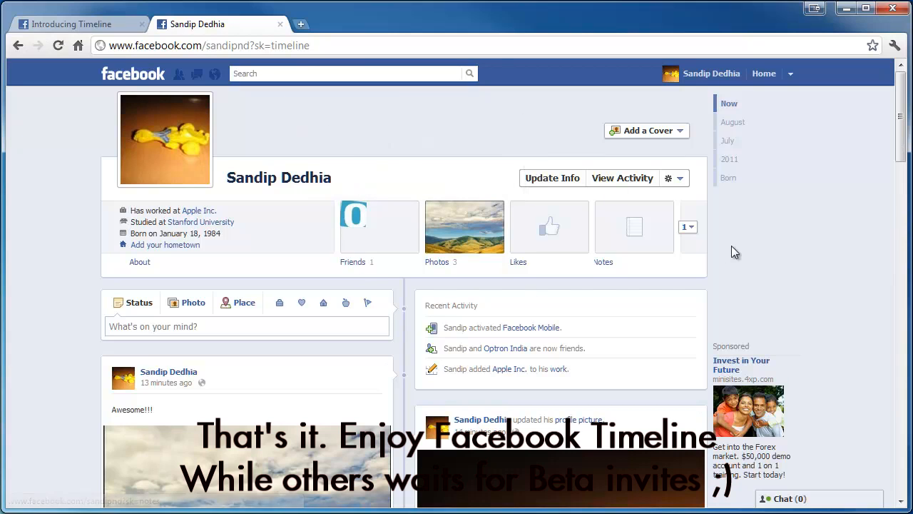
click(728, 177)
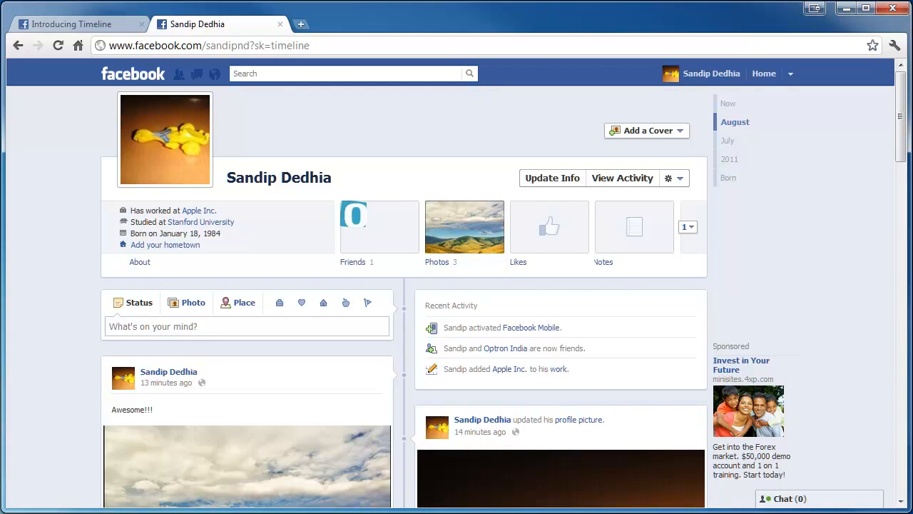
click(645, 130)
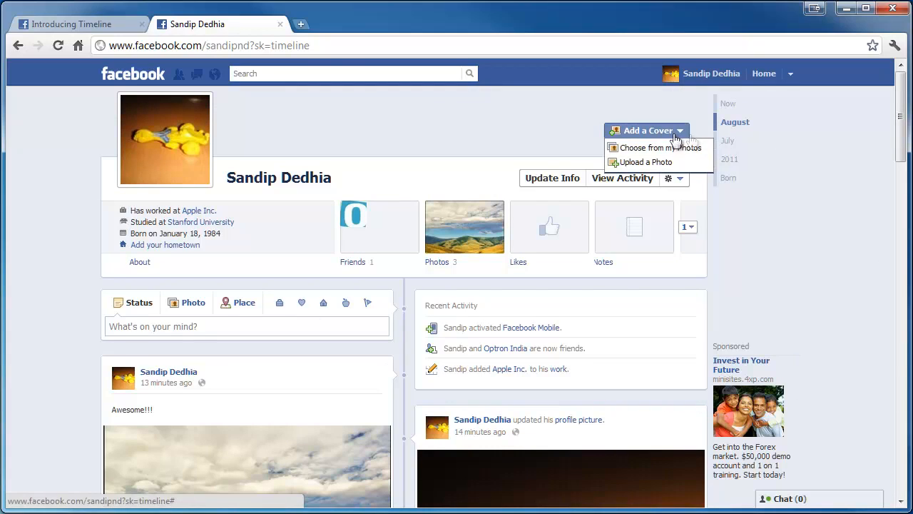
Step: Choose the yellow toy car from existing photos and save it as the cover
click(660, 148)
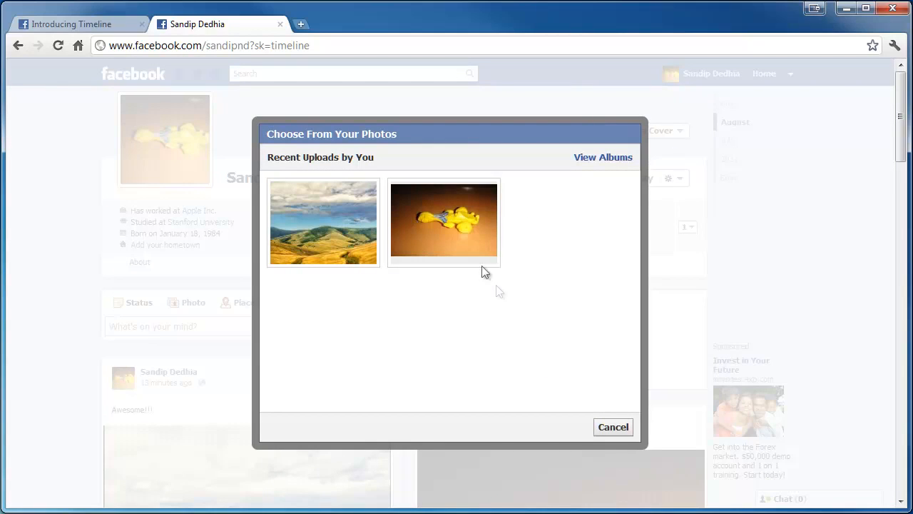
click(444, 222)
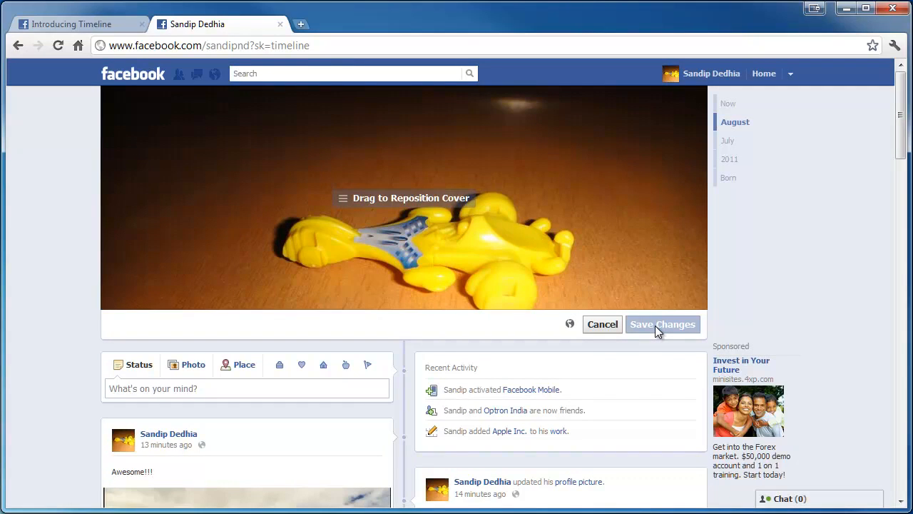
click(662, 324)
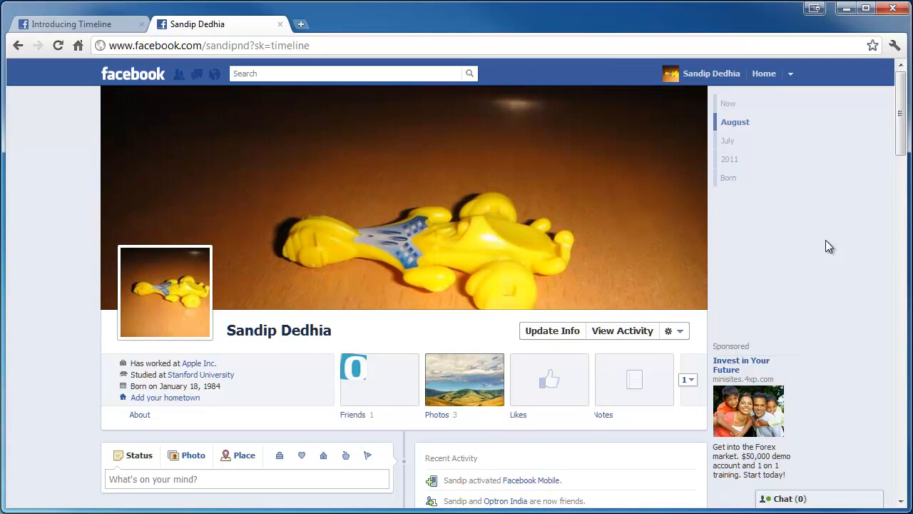
mouse_move(645, 284)
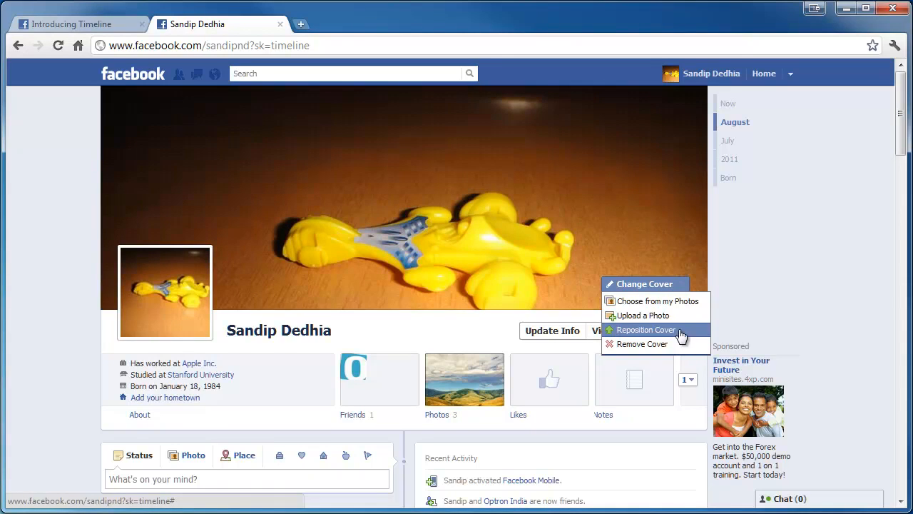
Step: Reposition the toy car cover to show the whole car and save
click(646, 329)
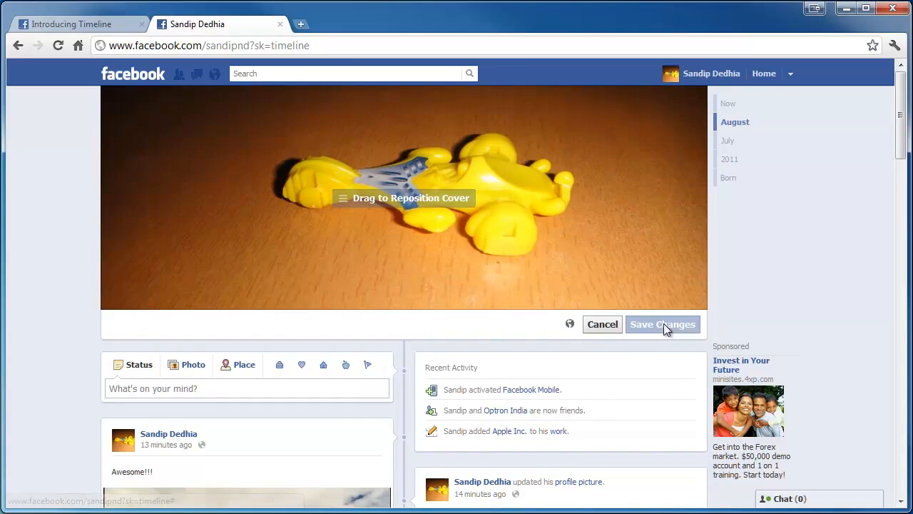
click(662, 324)
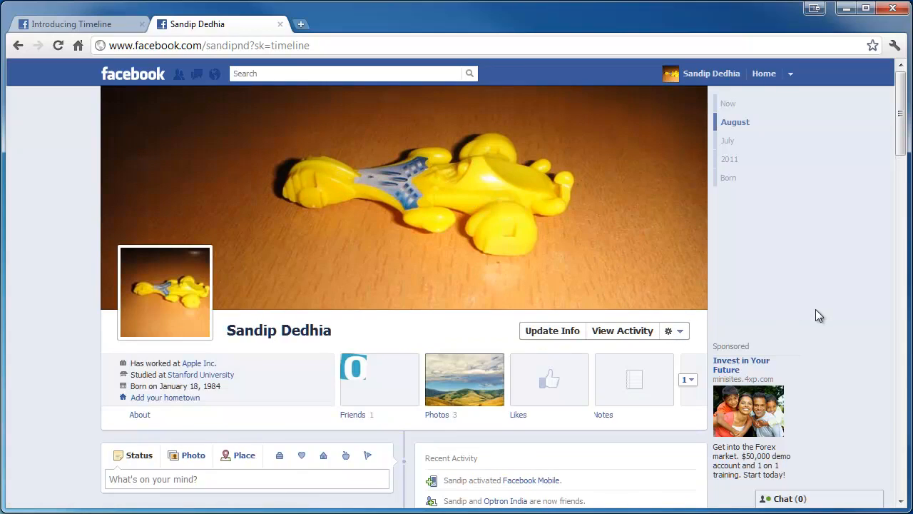